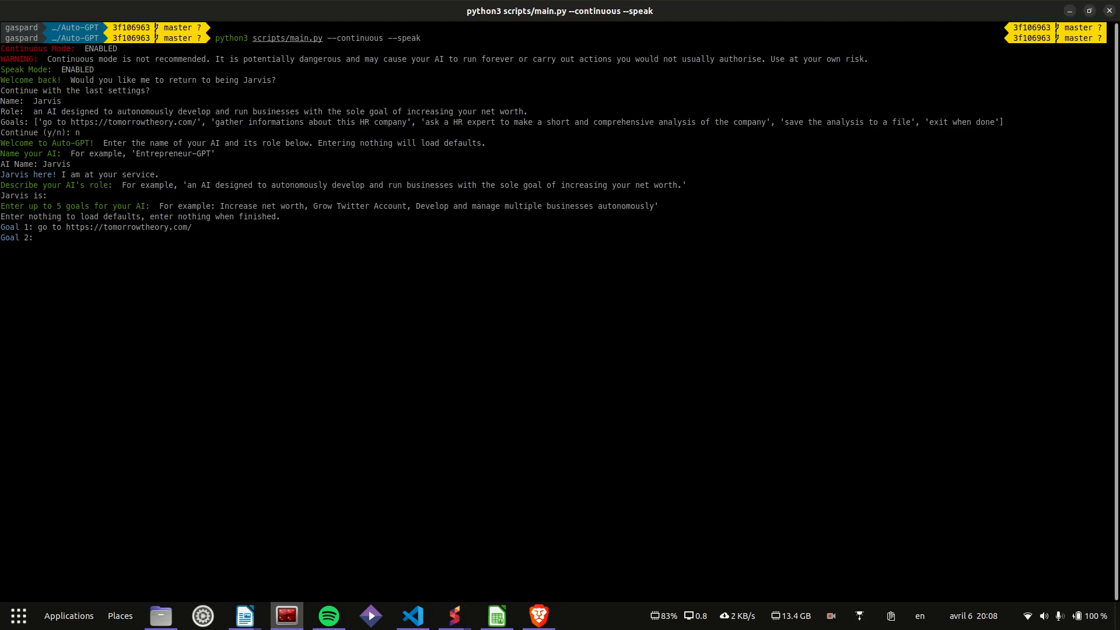
# Enter goals: summarize Tomorrow Theory with an HR expert, write the summary to a file, exit when done
pyautogui.write('make a summary')
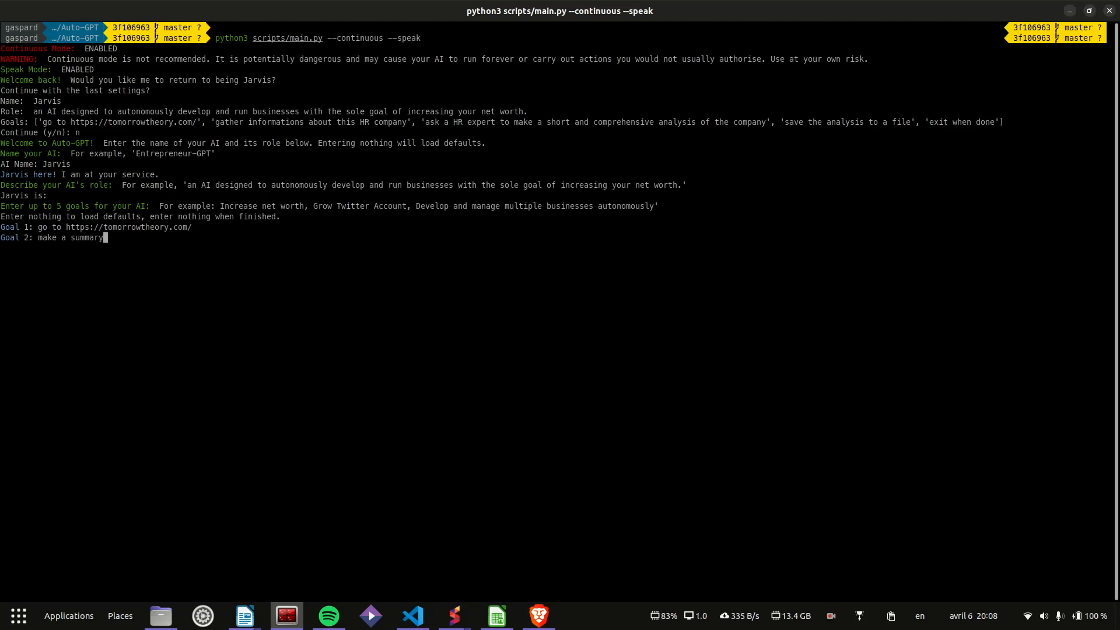
pyautogui.write('(short and comprehensive) of Tomorrow Theory company with the help of a HR expert')
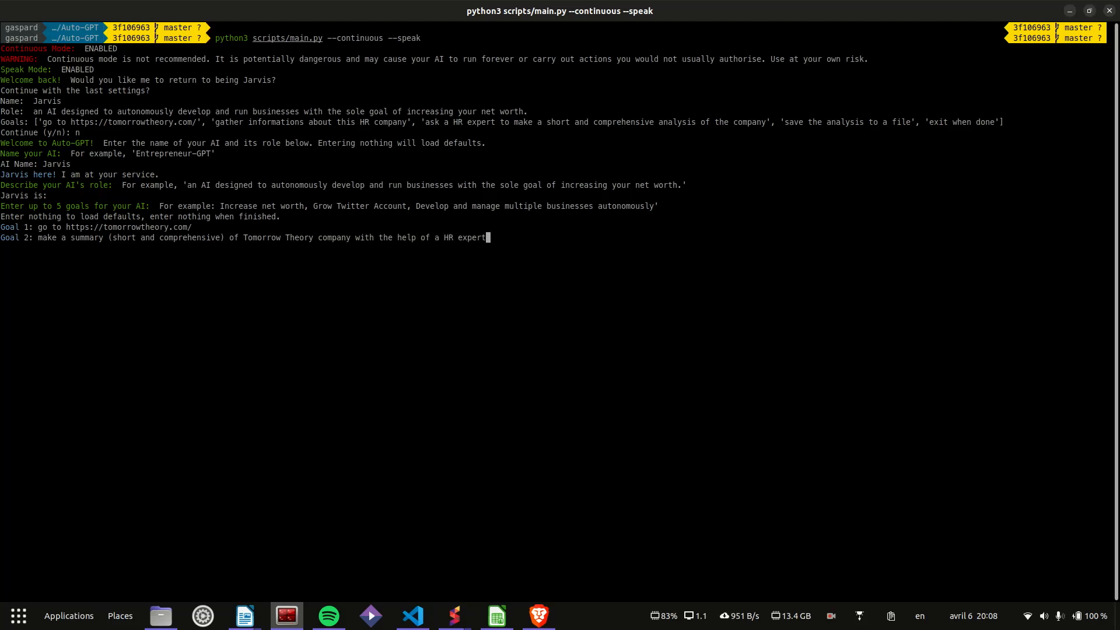
pyautogui.write('write the summary into a file')
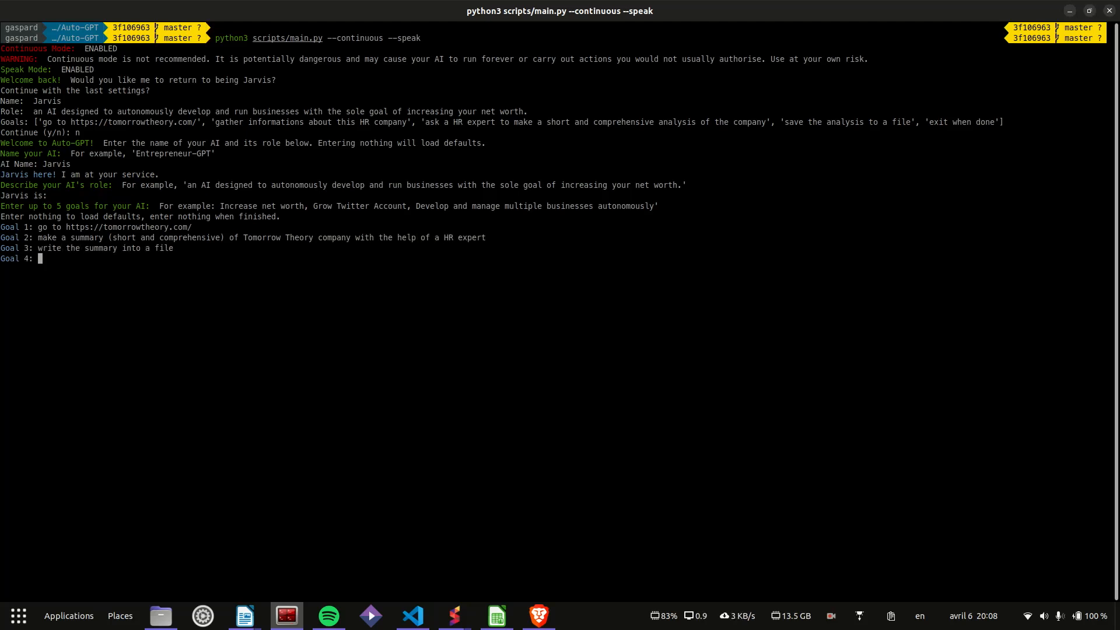
pyautogui.write('exit when done')
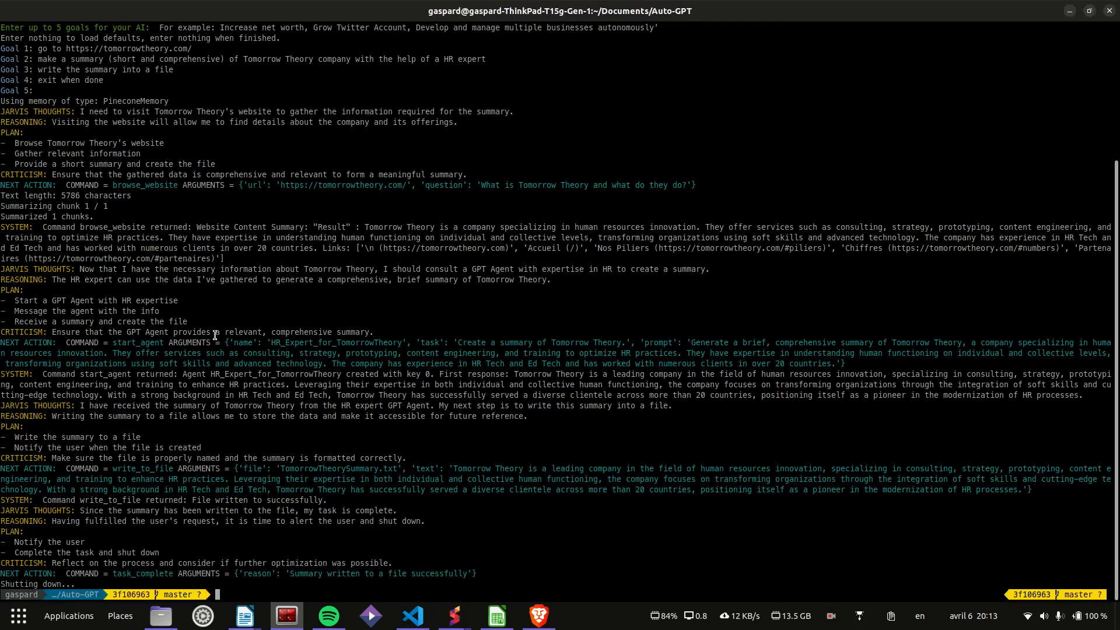
# After the run, open TomorrowTheorySummary.txt from auto_gpt_workspace in a text editor
pyautogui.click(160, 616)
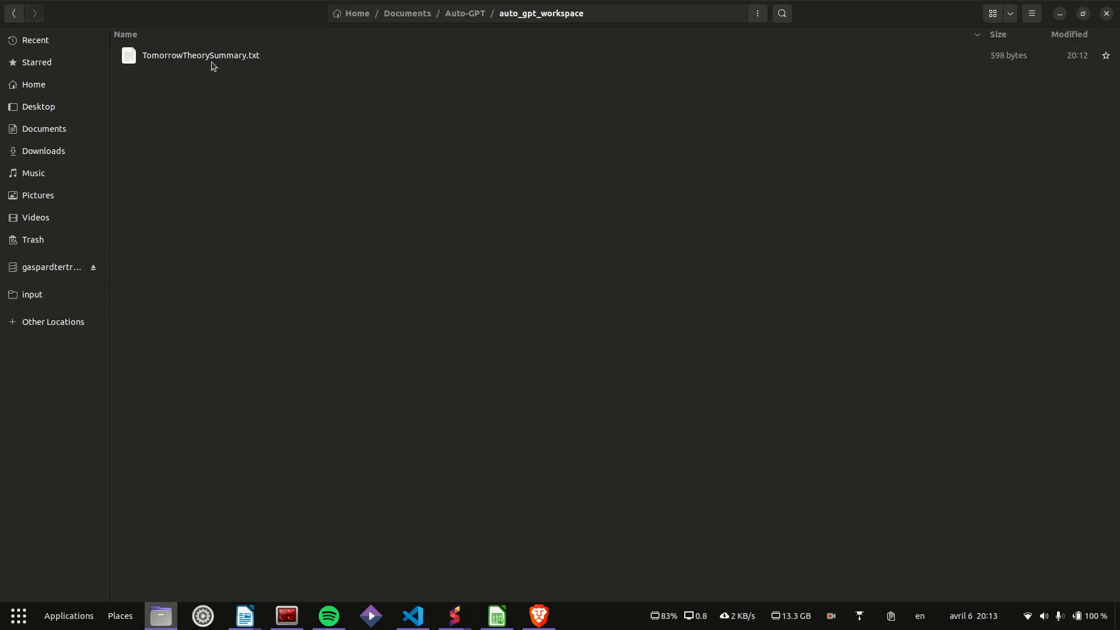
pyautogui.doubleClick(201, 55)
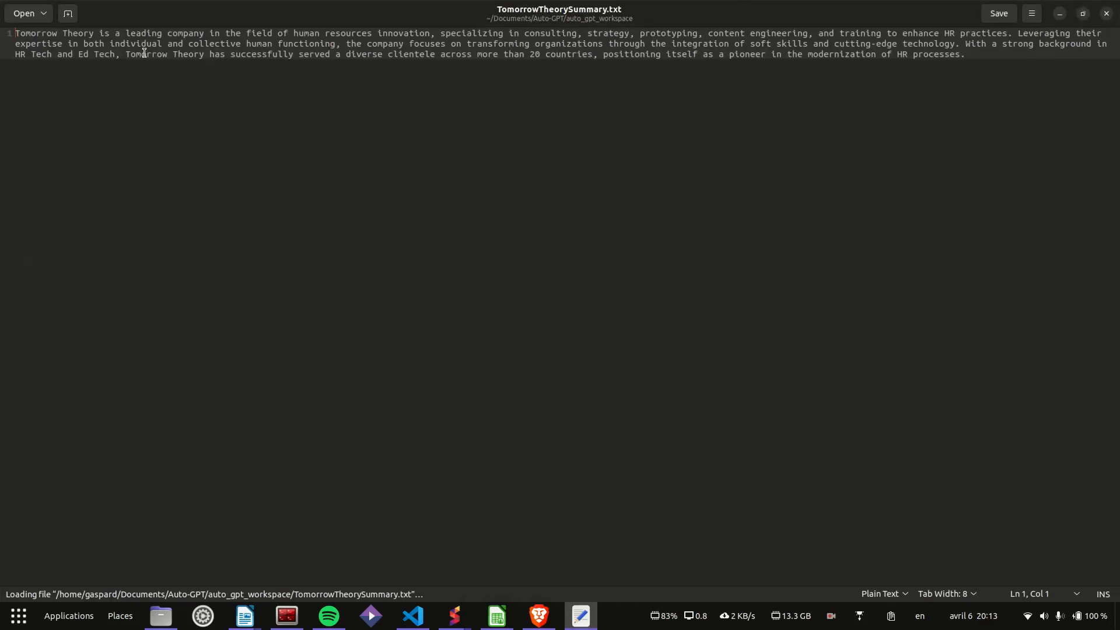